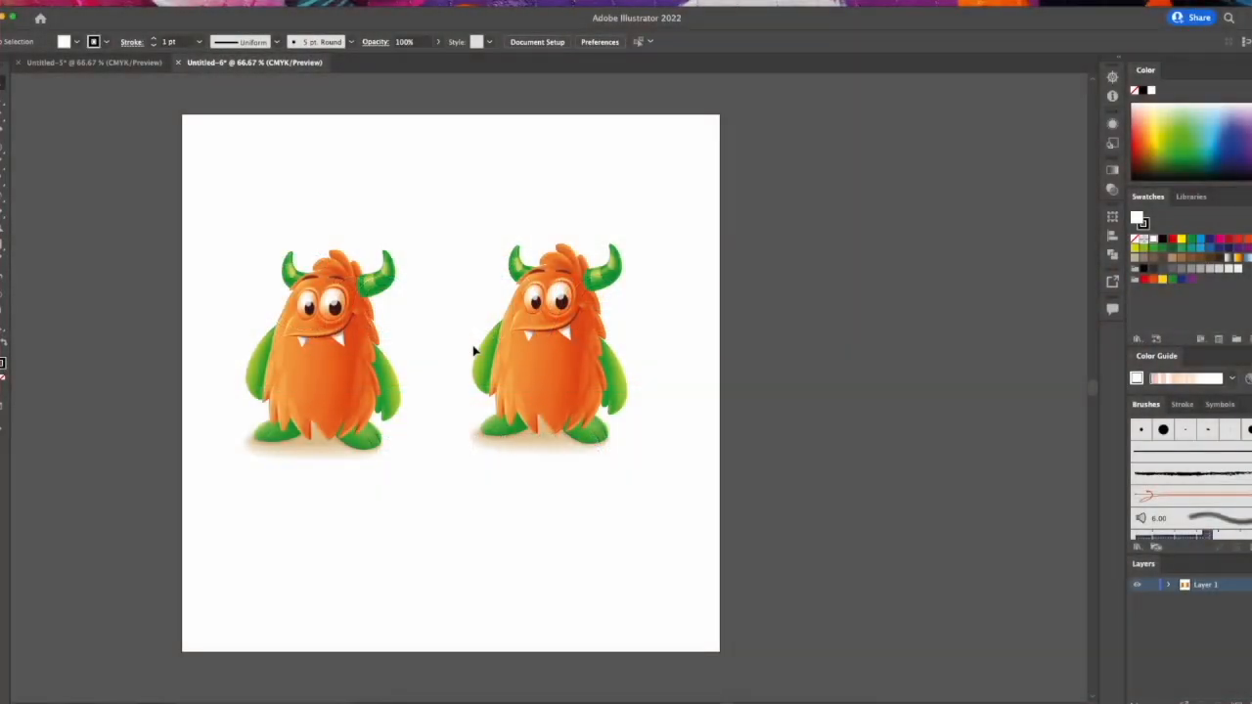
mouse_move(446, 236)
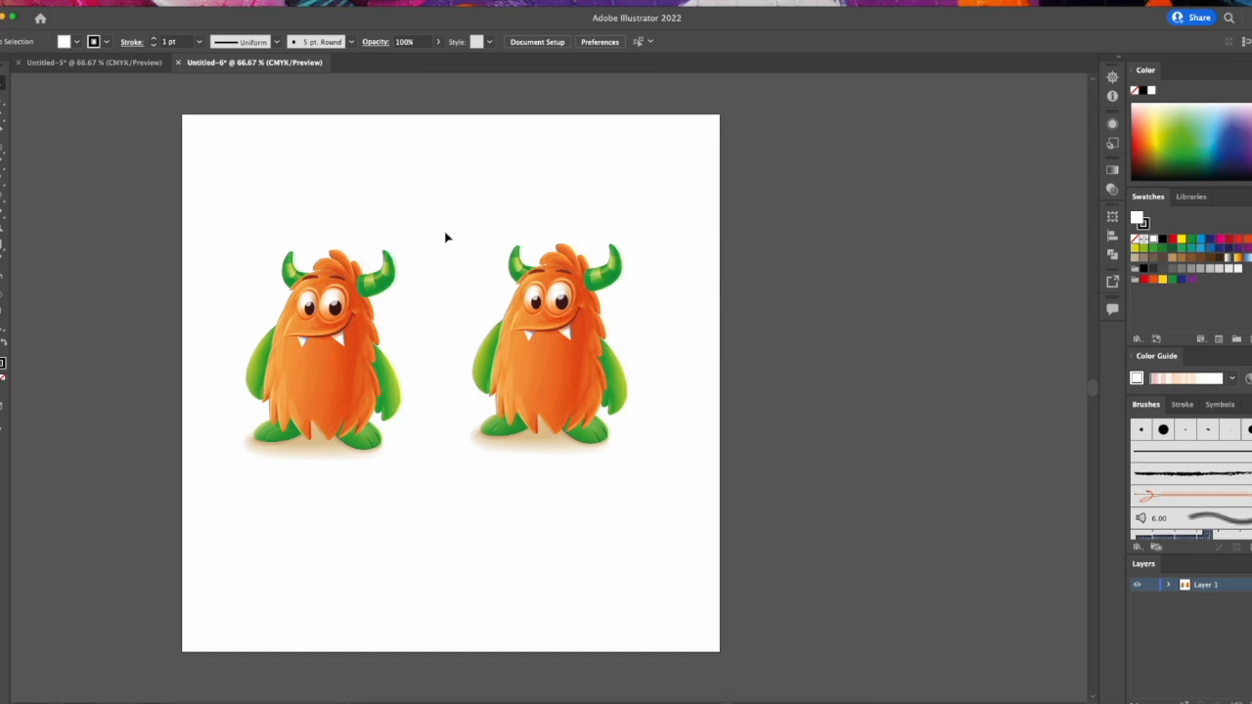
mouse_move(438, 213)
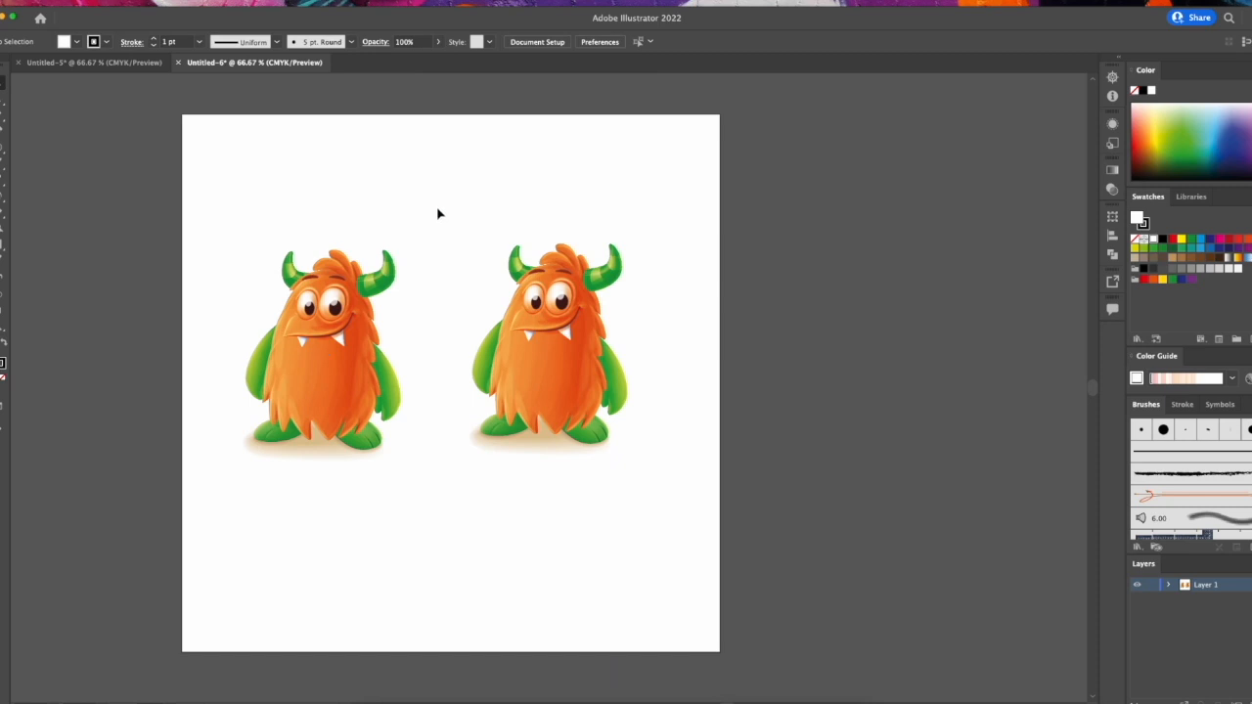
mouse_move(751, 215)
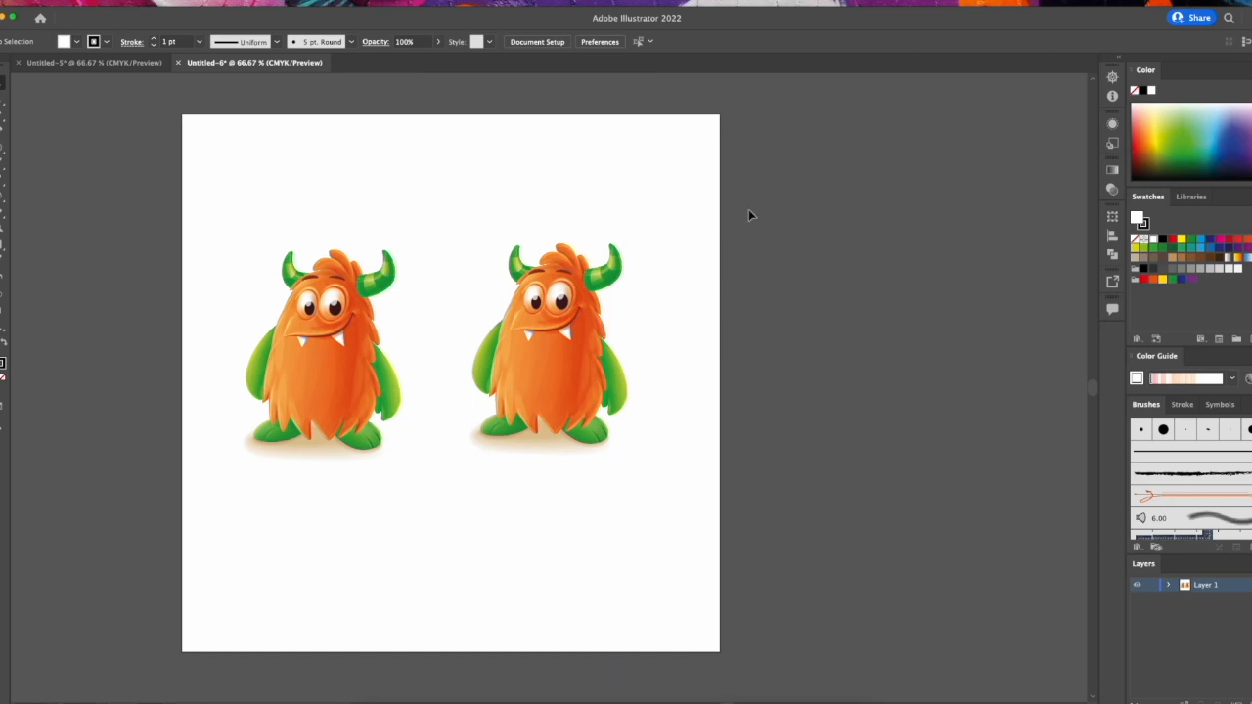
mouse_move(661, 196)
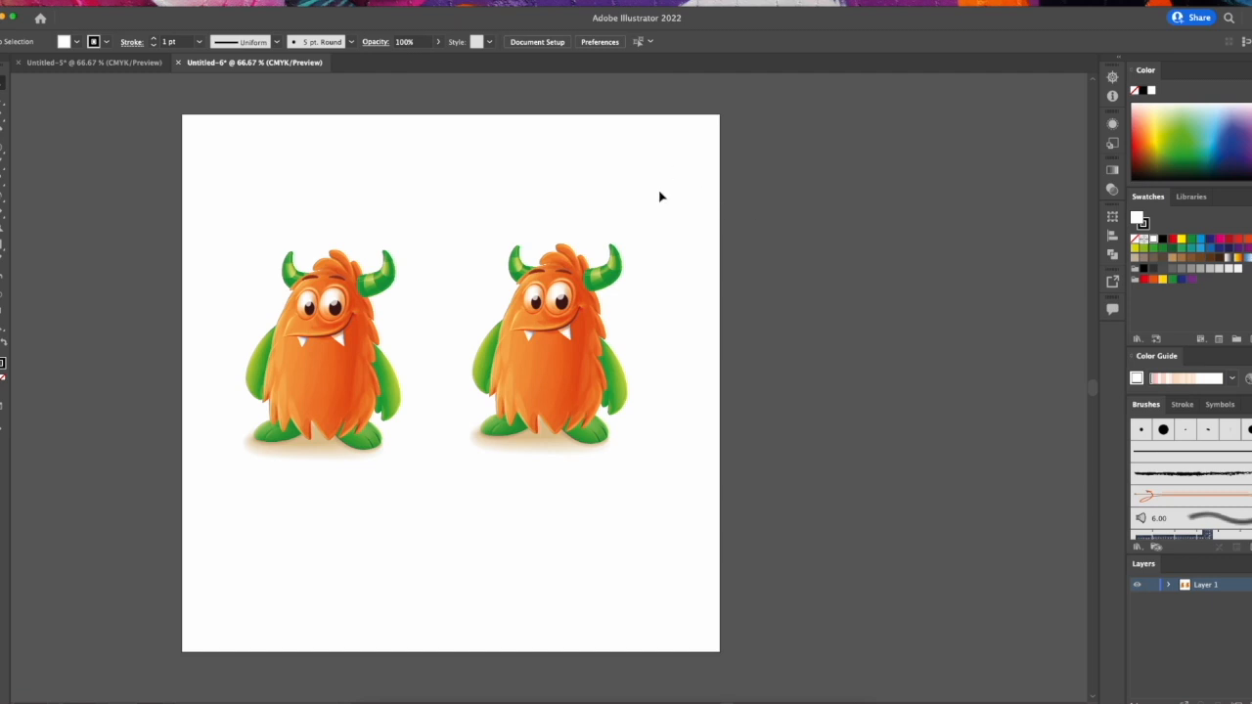
mouse_move(681, 223)
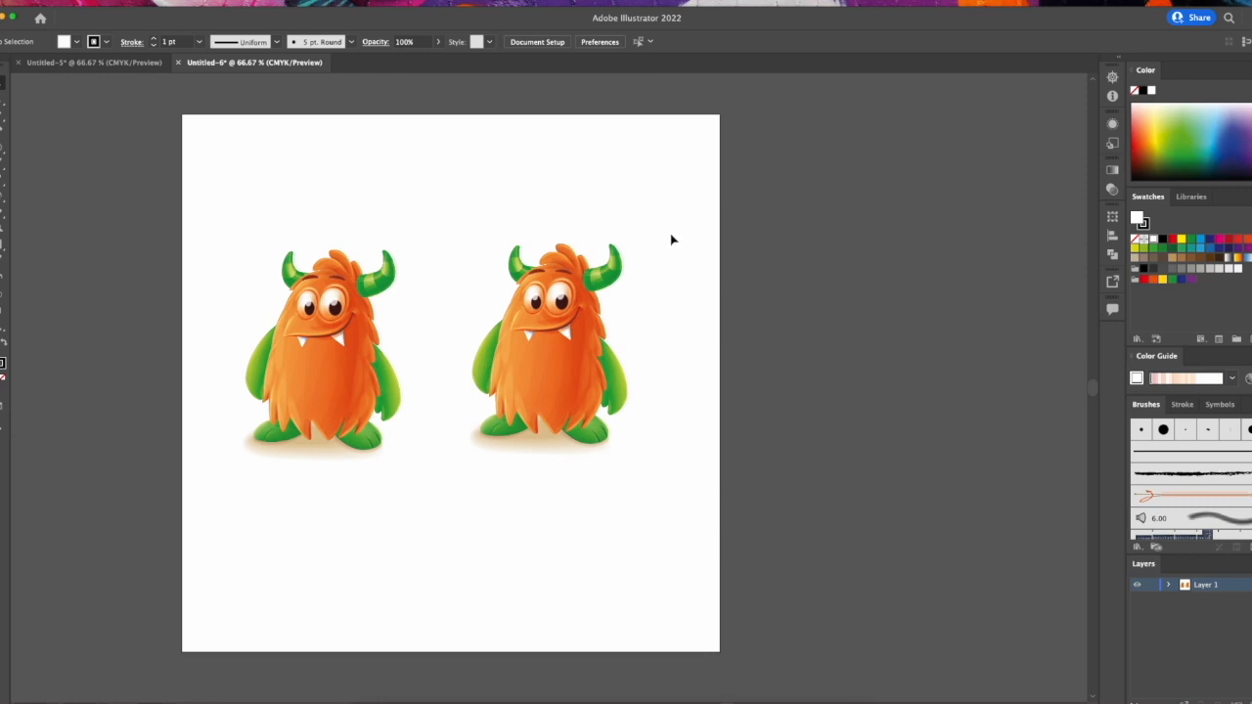
mouse_move(693, 250)
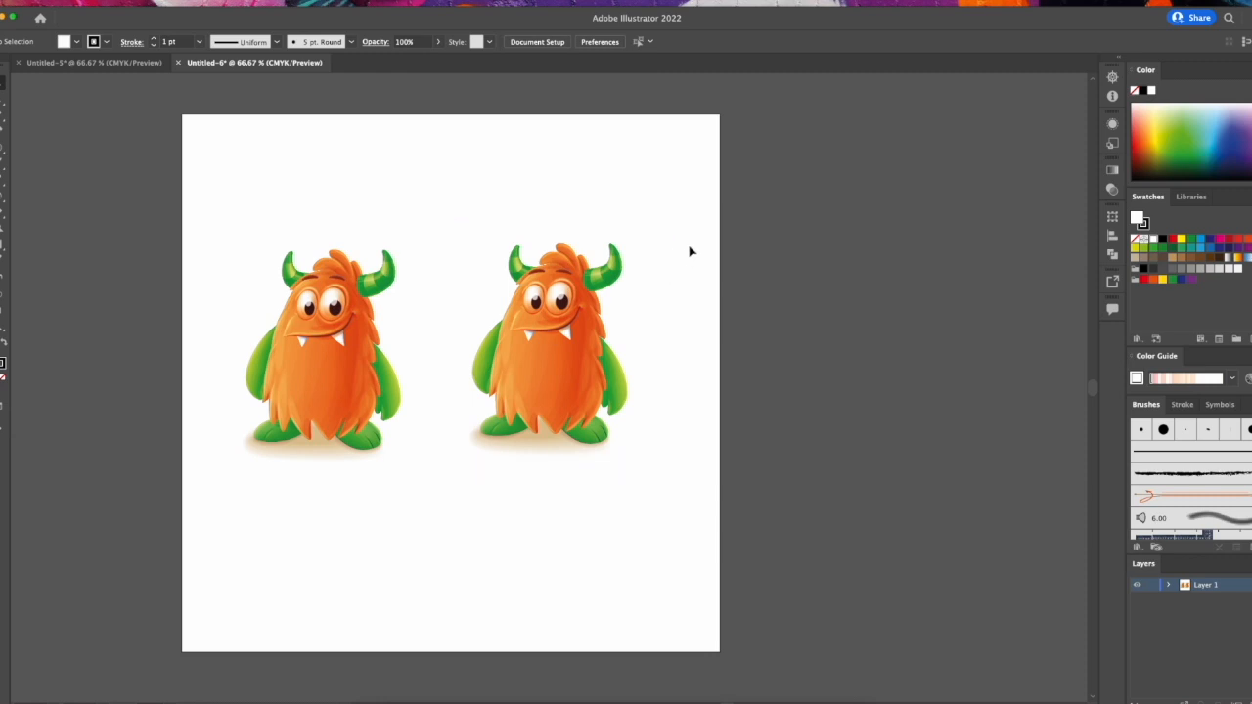
mouse_move(690, 204)
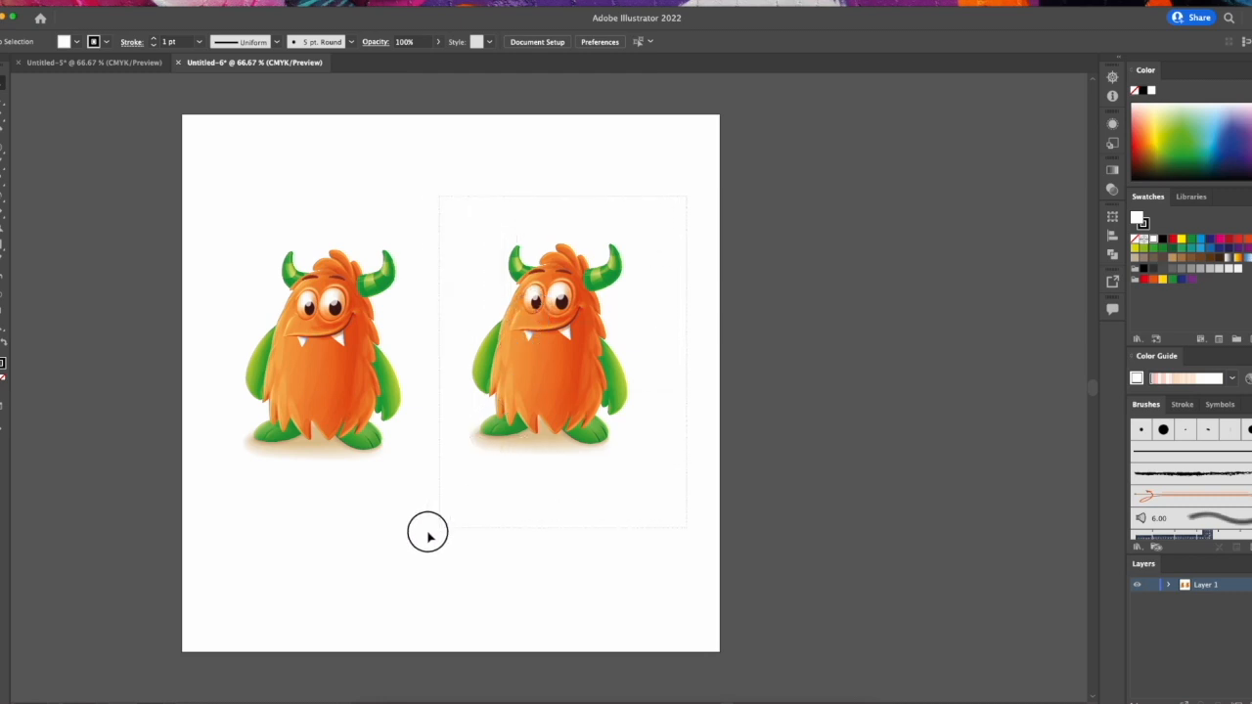
Select the right-hand monster with the Selection tool
left_click(551, 348)
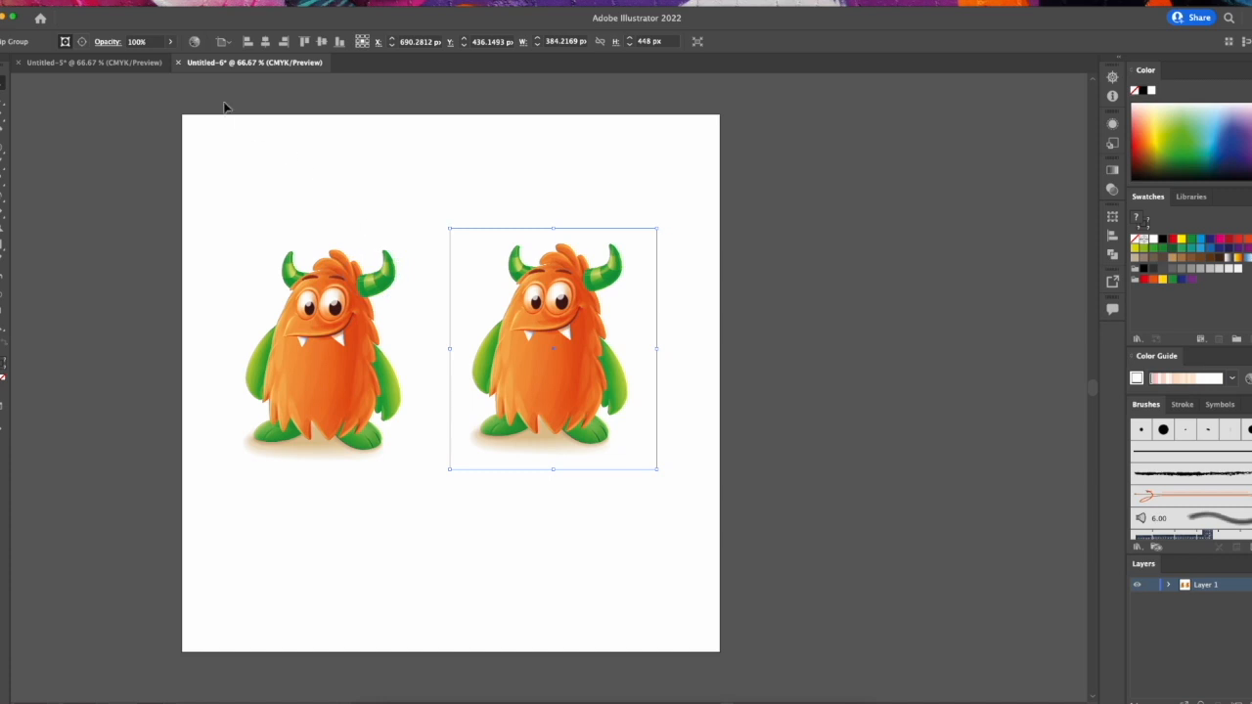
mouse_move(196, 41)
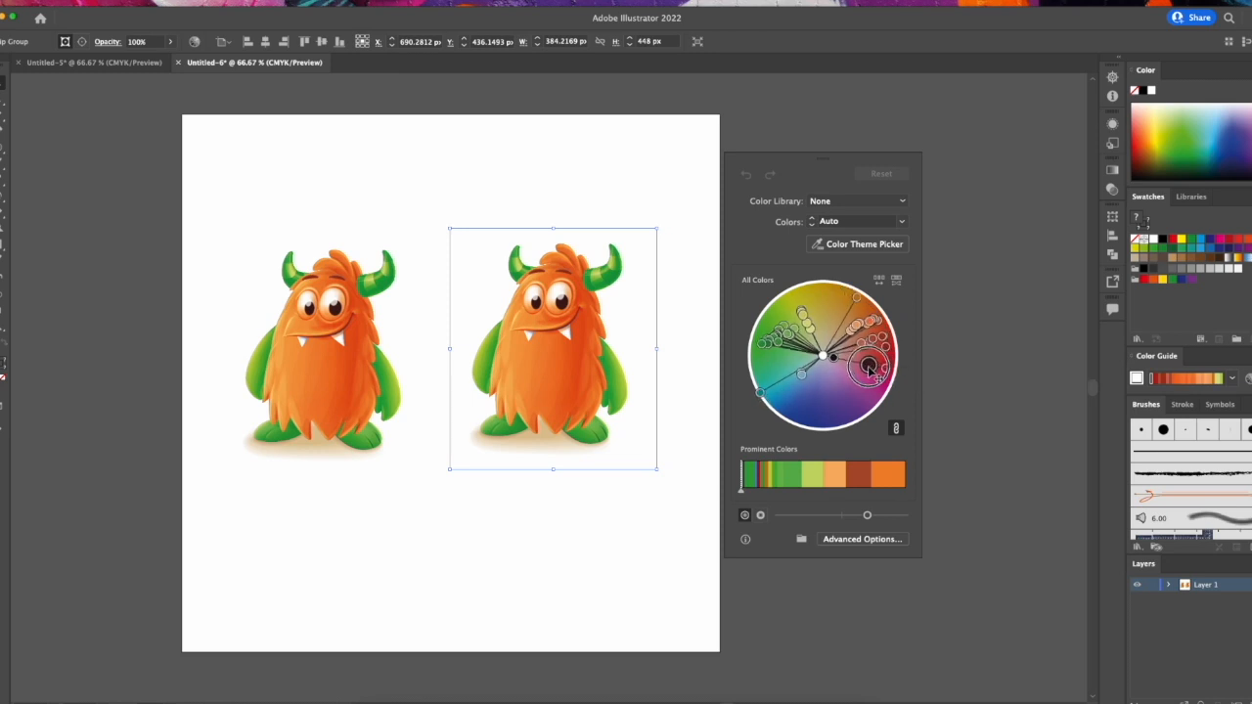
Rotate the harmony handles so the monster's fur turns purple and its horns and arms brown
left_click_drag(869, 368, 859, 382)
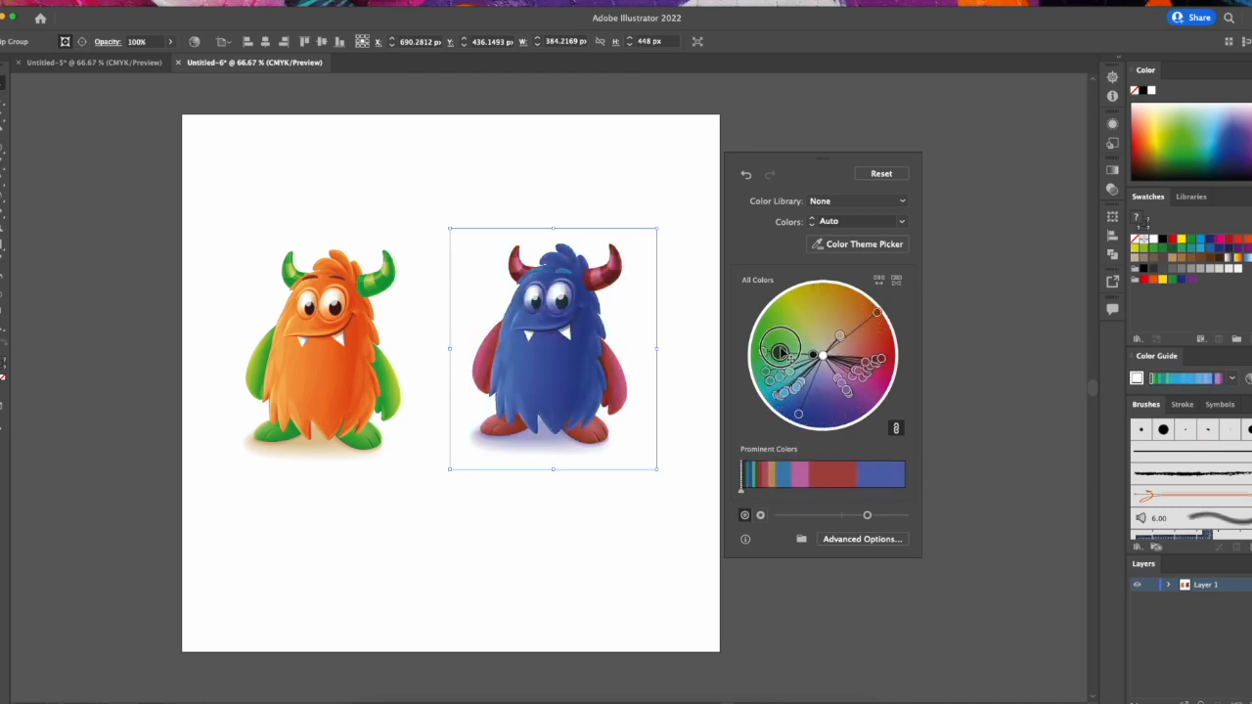
left_click_drag(781, 352, 793, 340)
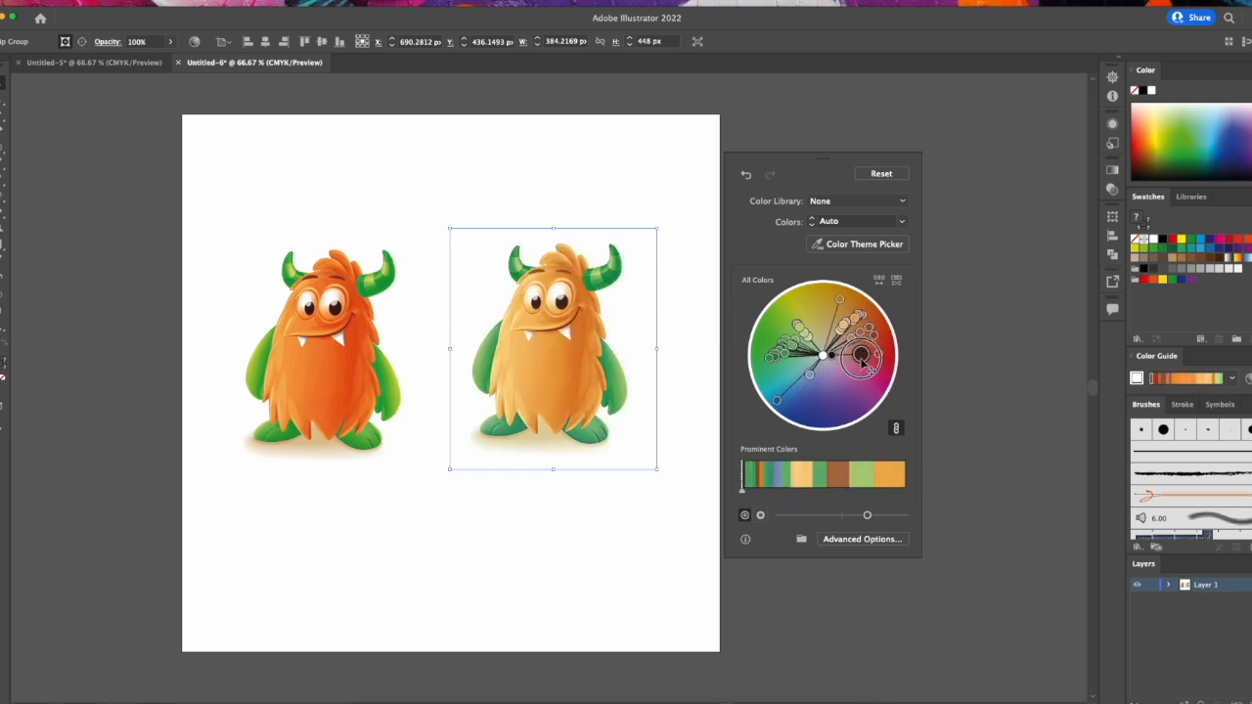
left_click_drag(861, 356, 832, 401)
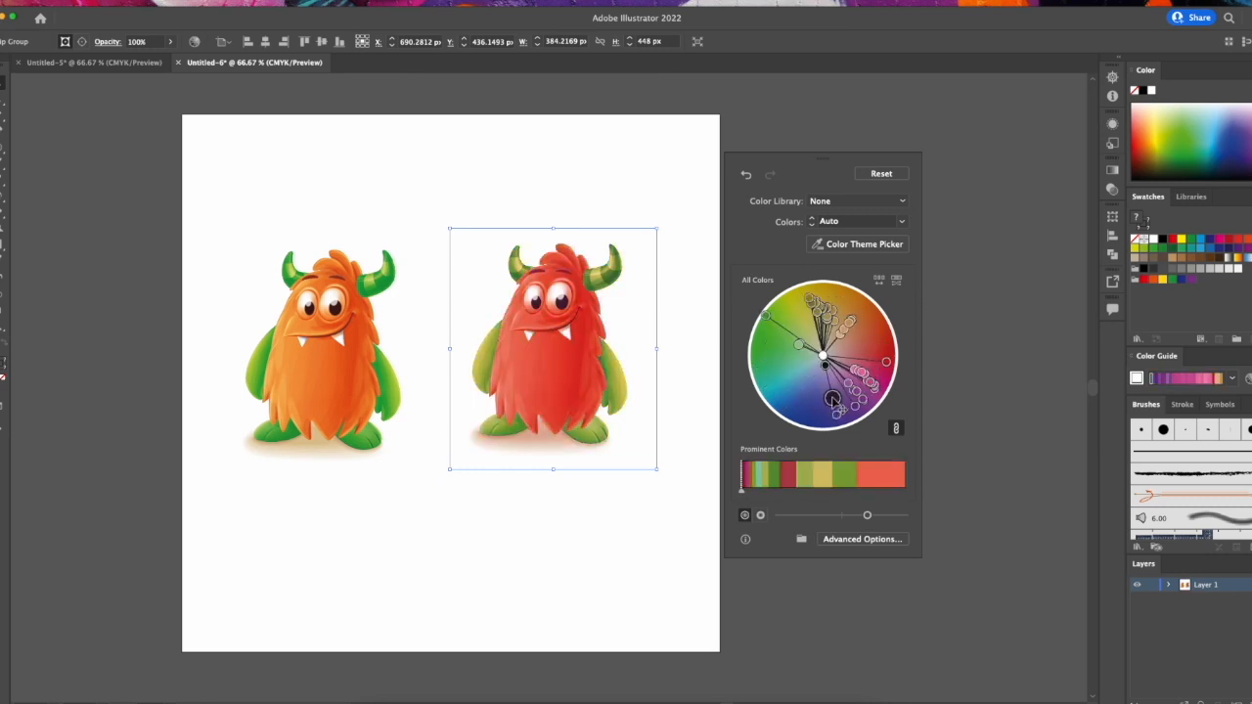
left_click_drag(831, 401, 820, 399)
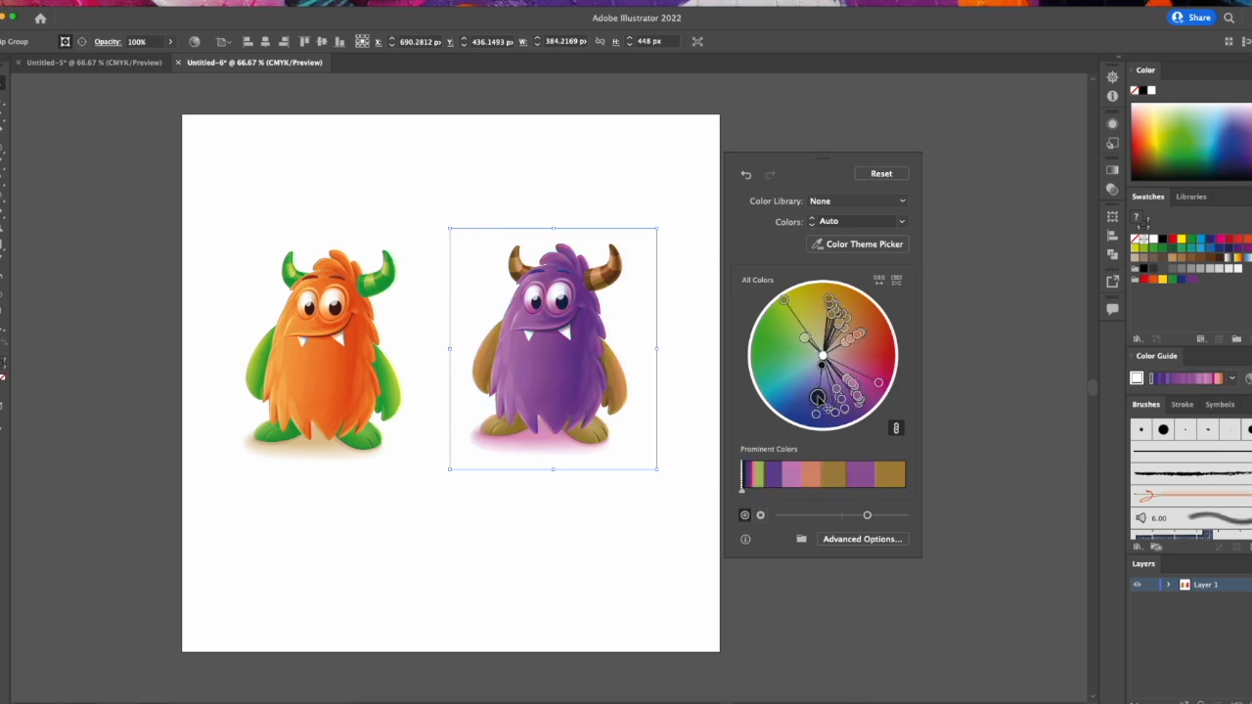
left_click_drag(821, 411, 831, 401)
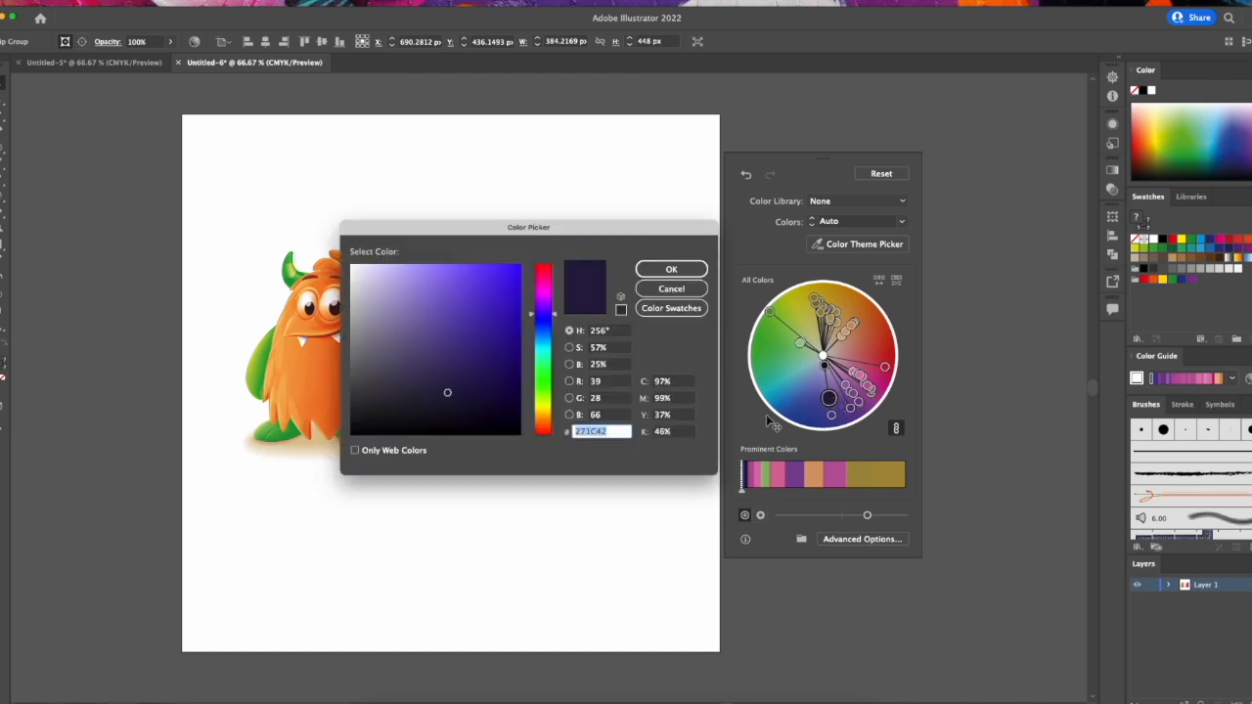
mouse_move(580, 340)
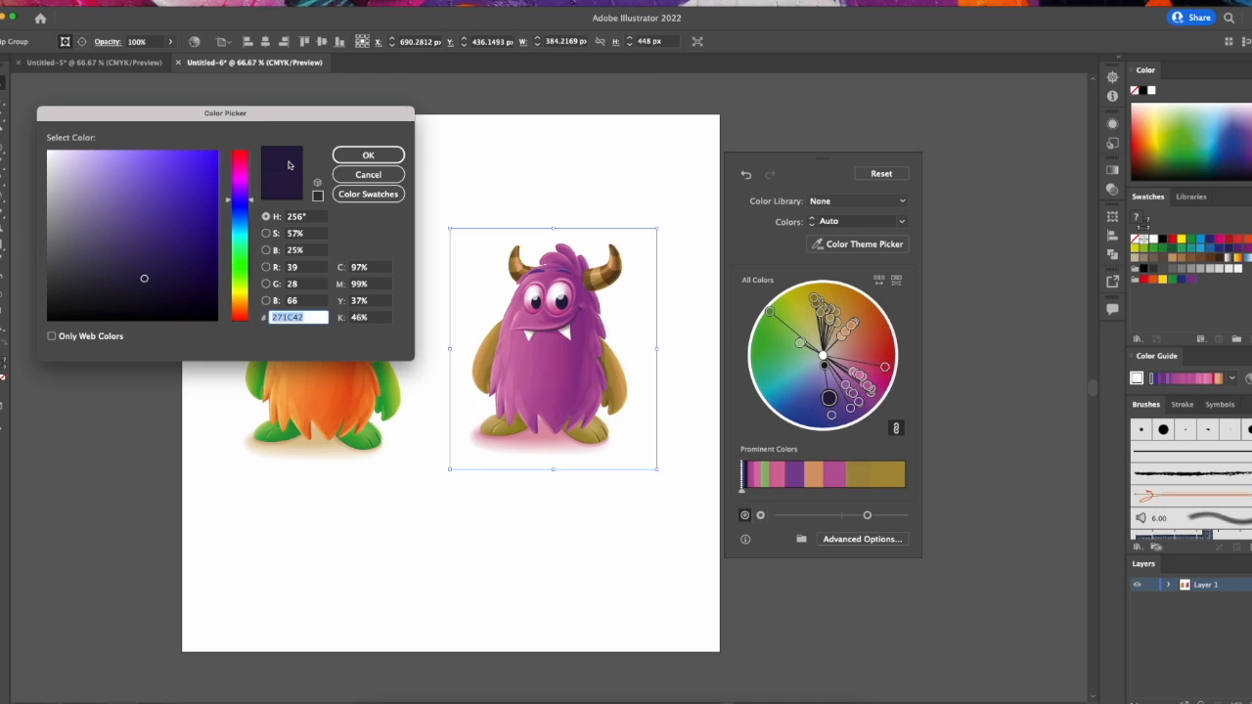
mouse_move(965, 391)
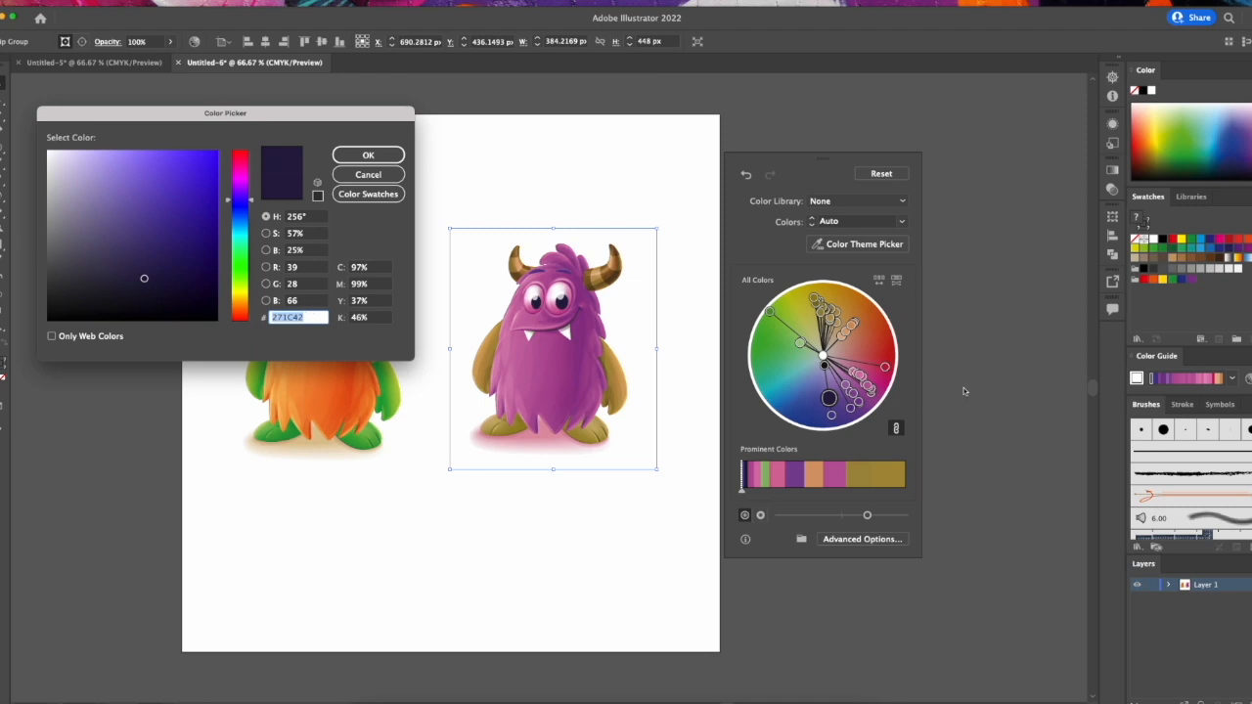
Confirm the chosen purple shade in the Color Picker
left_click(368, 174)
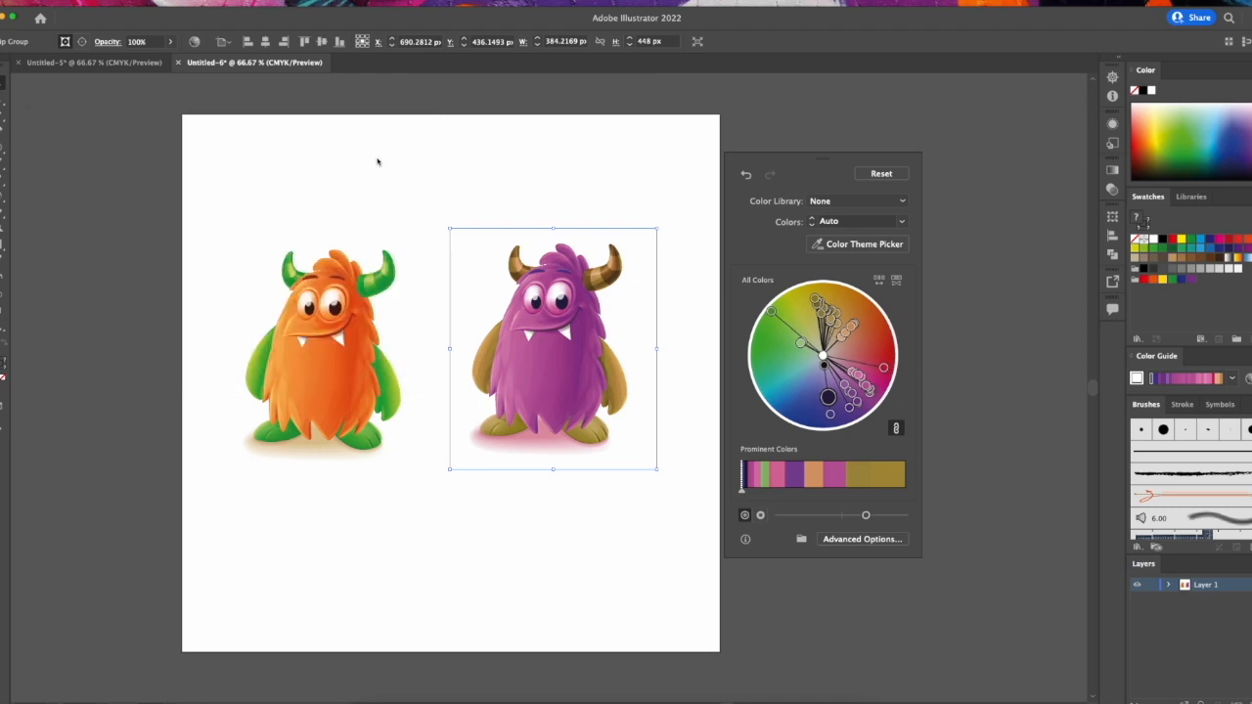